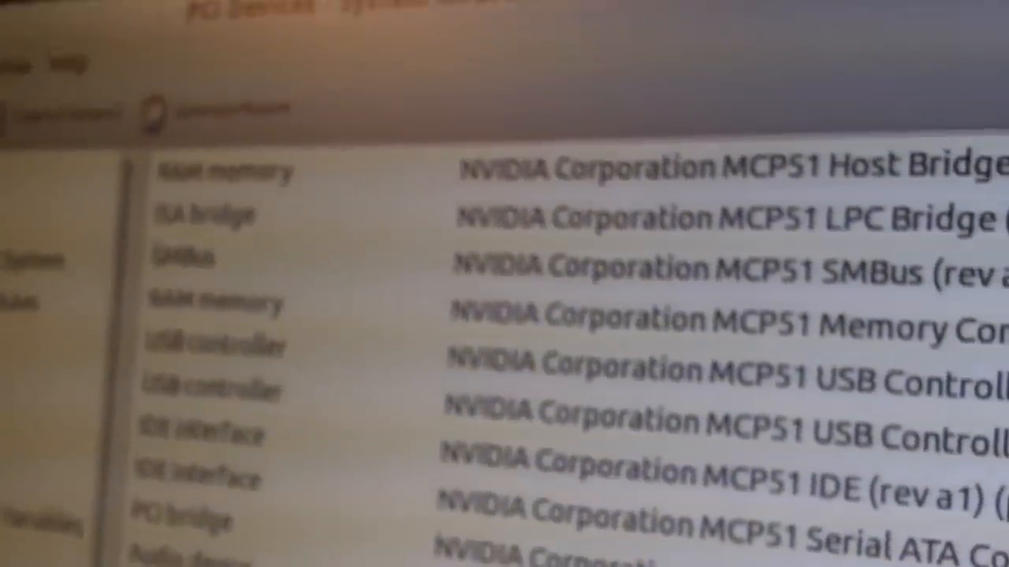
{"action": "scroll", "scroll_direction": "down", "scroll_amount": 3}
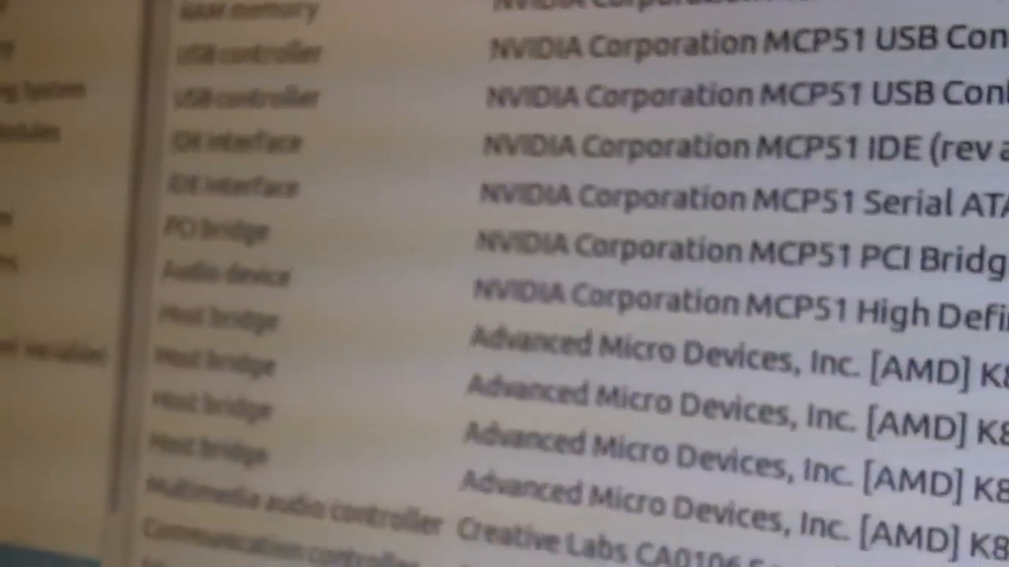
{"action": "scroll", "scroll_direction": "down", "scroll_amount": 3}
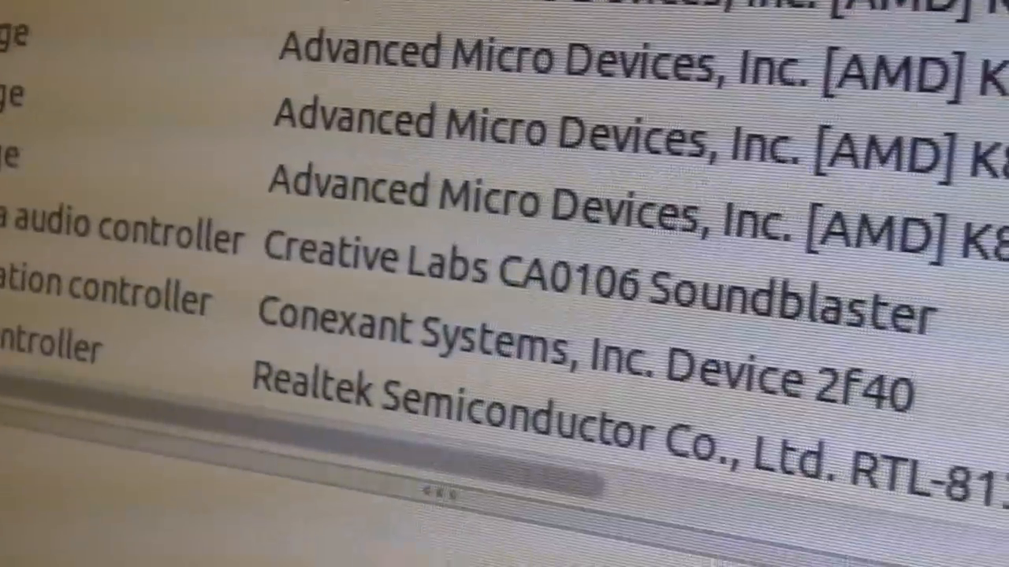